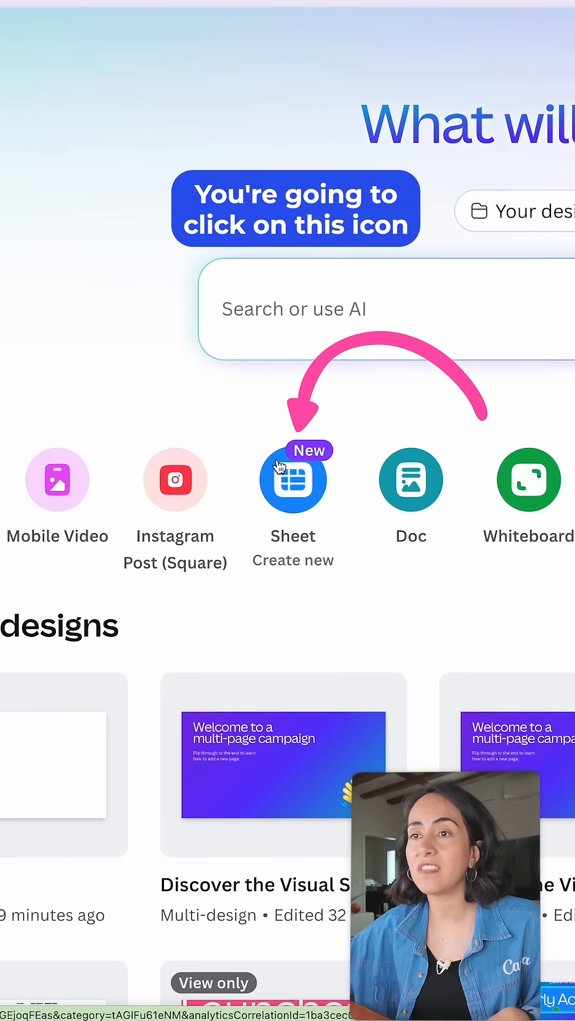
Create a new Sheet and apply the Social Media Calendar template
left_click(292, 480)
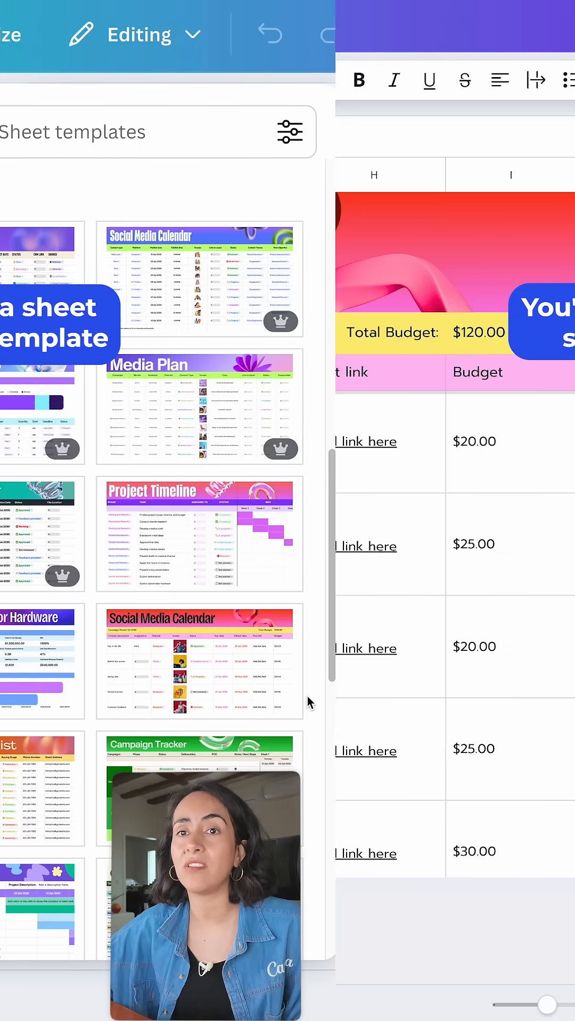
left_click(307, 544)
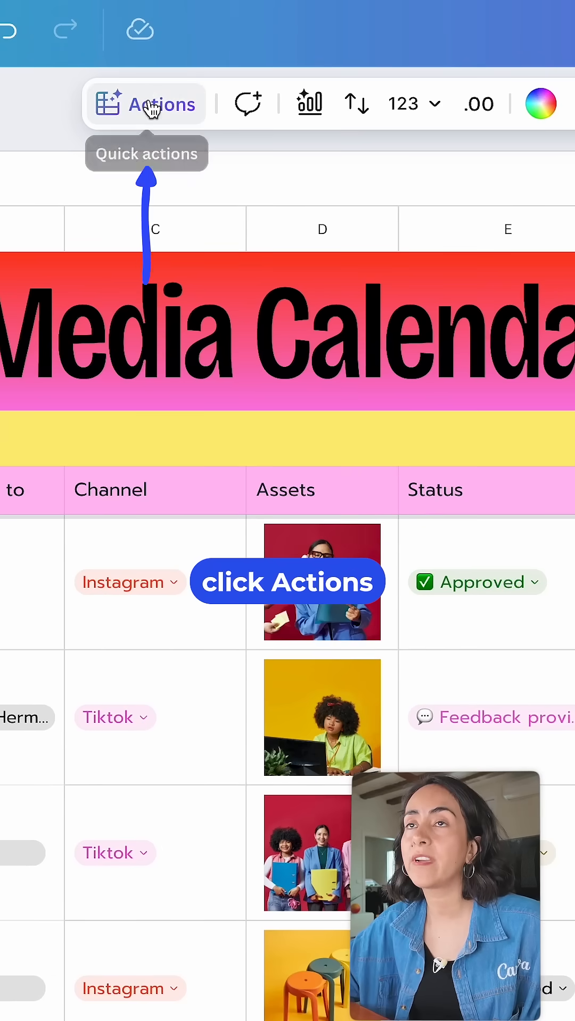
Open Actions and scroll Quick actions to the Insert section for mentions, dates, dropdowns
left_click(146, 104)
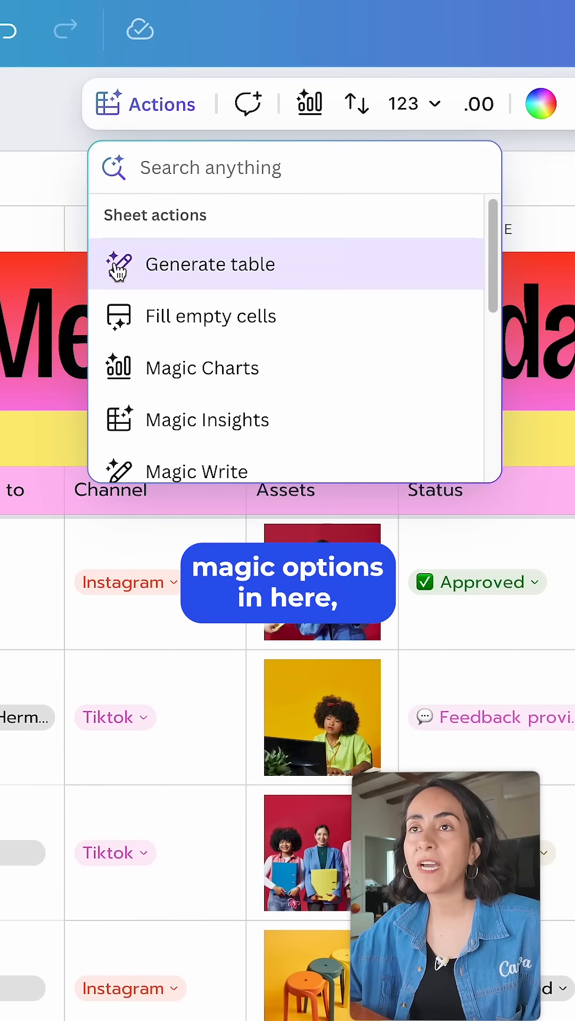
scroll("down", 3)
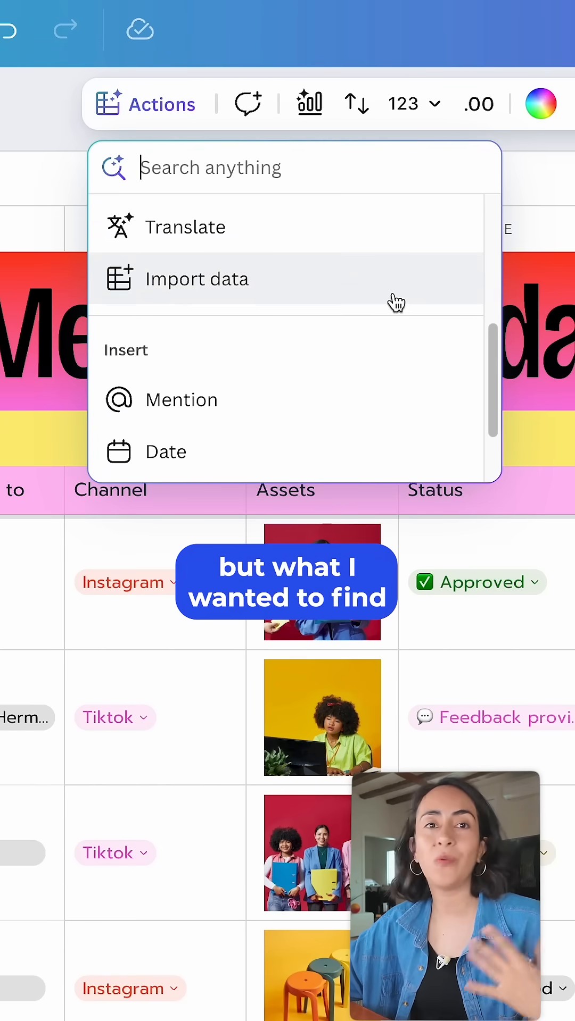
scroll("down", 3)
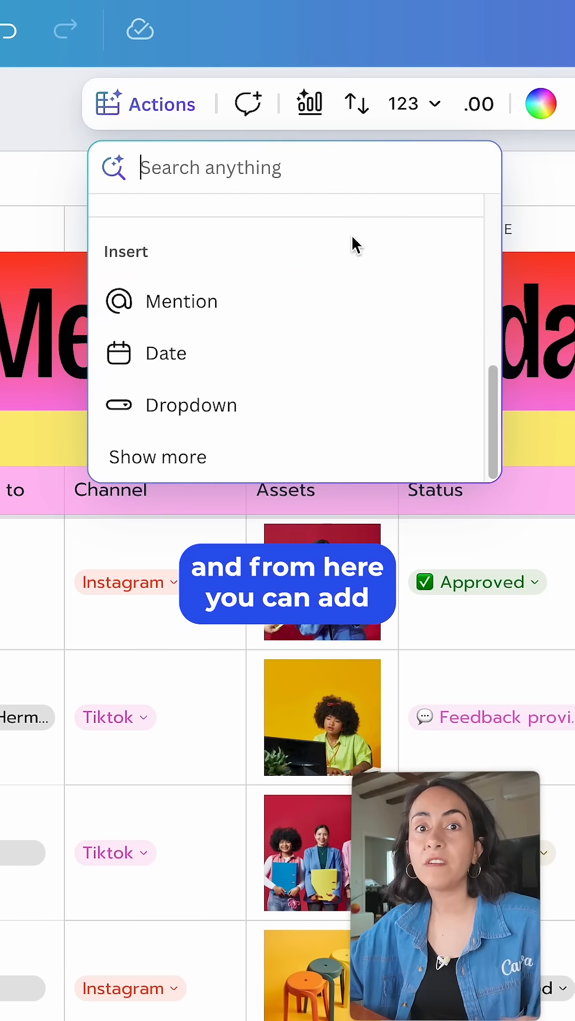
mouse_move(183, 406)
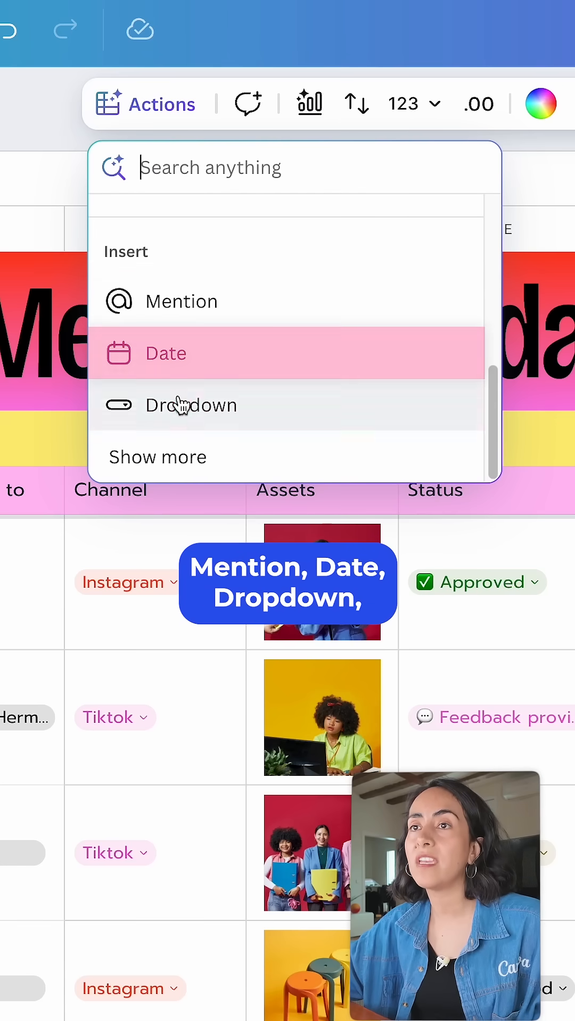
mouse_move(311, 414)
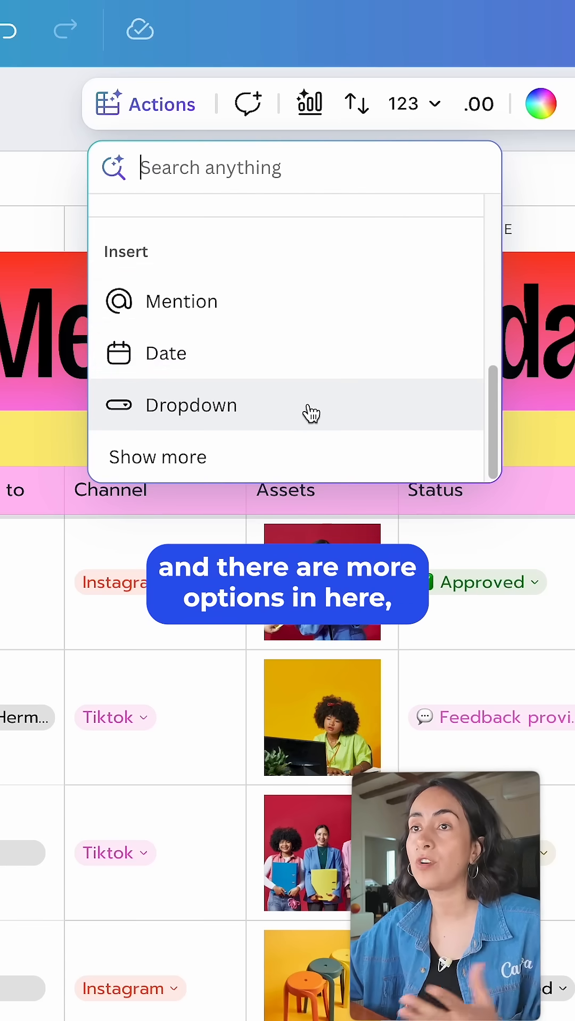
left_click(157, 457)
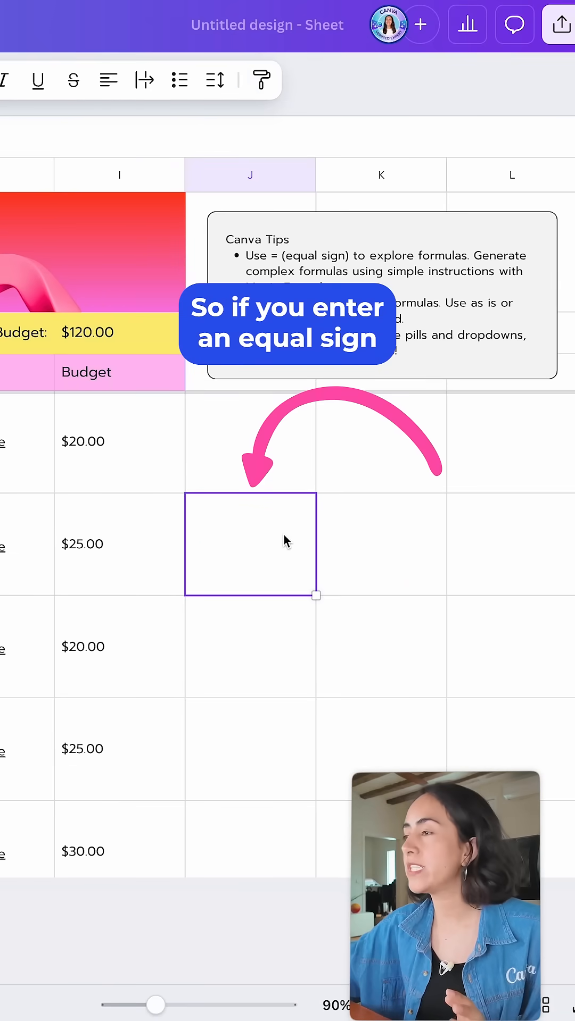
Enter the formula =2 + 3 in the column J cell so it shows 5
type("=")
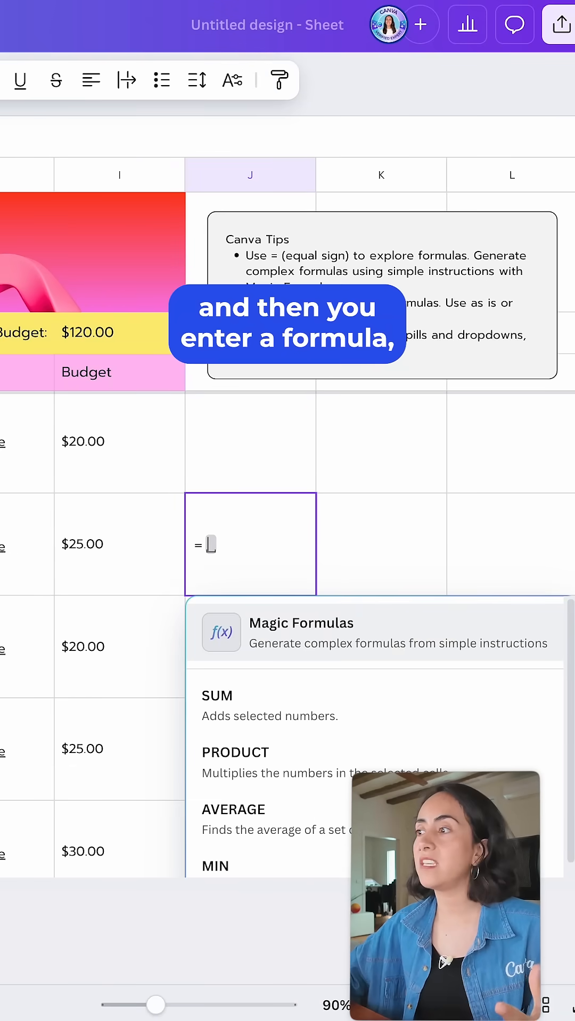
type("2 + 3")
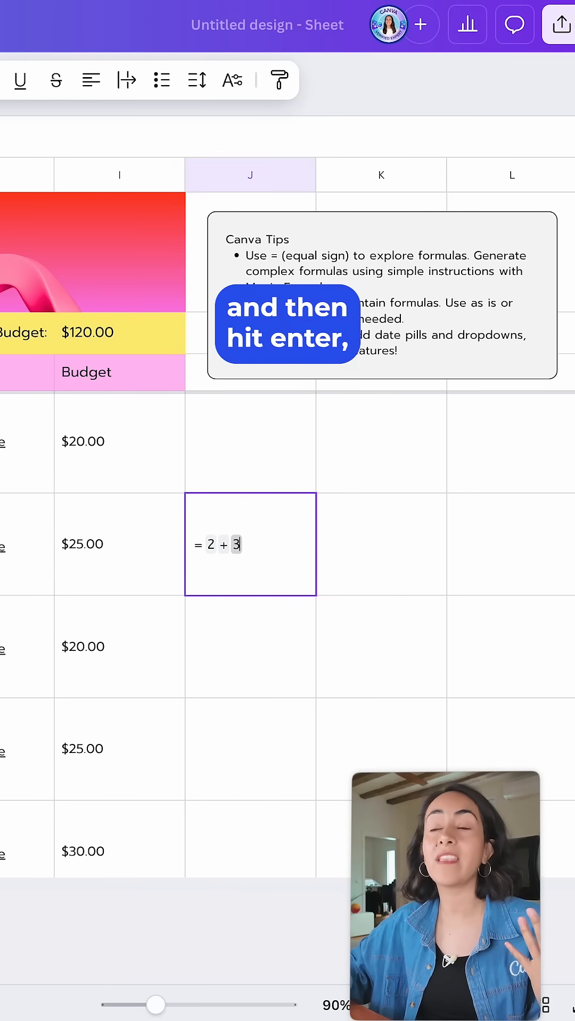
key("enter")
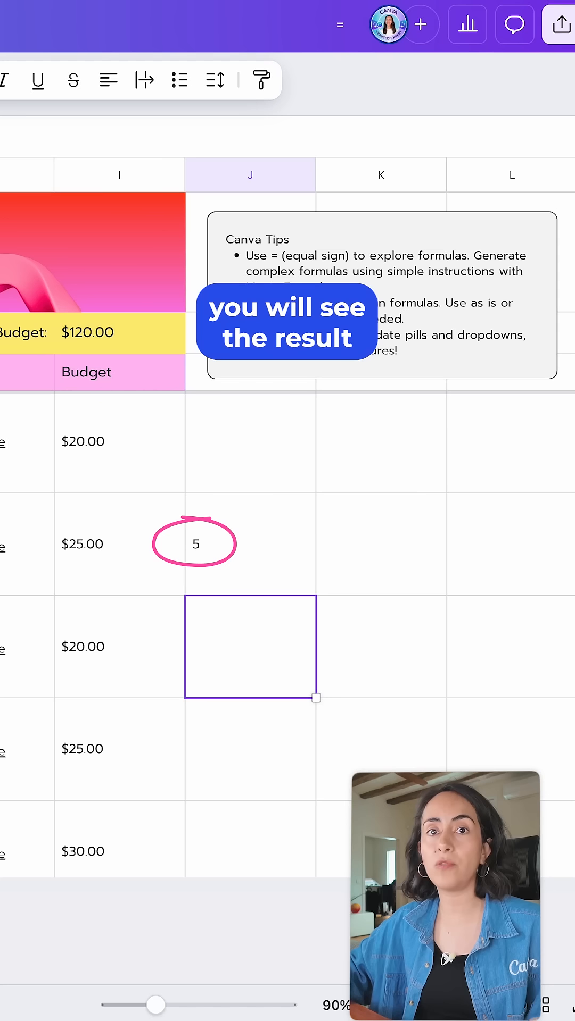